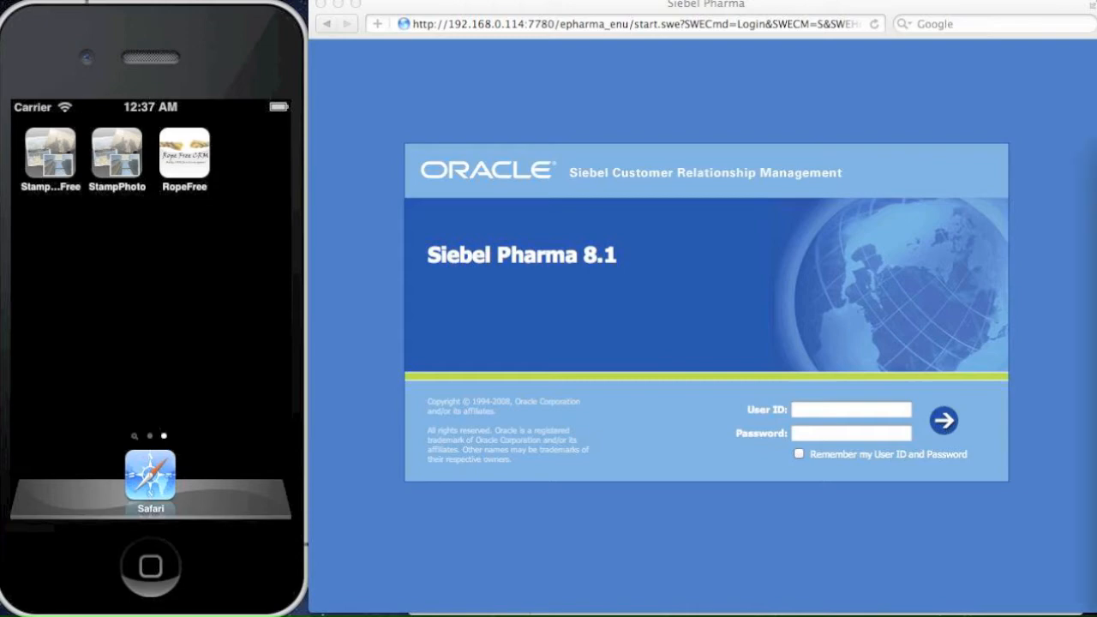
{"action": "mouse_move", "coordinate": [237, 122]}
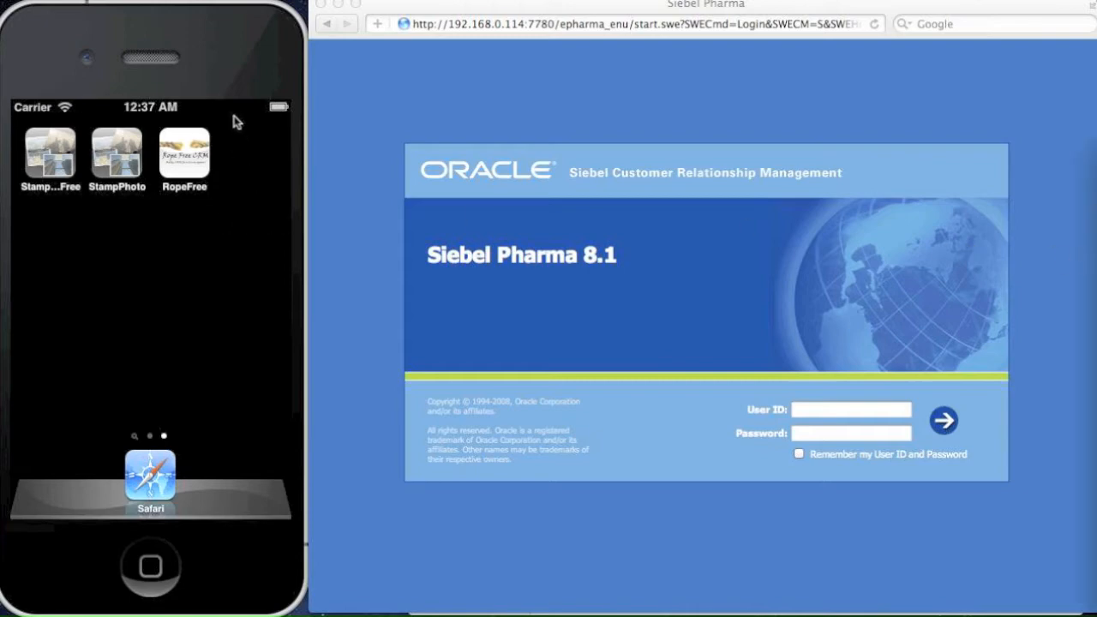
{"action": "mouse_move", "coordinate": [84, 249]}
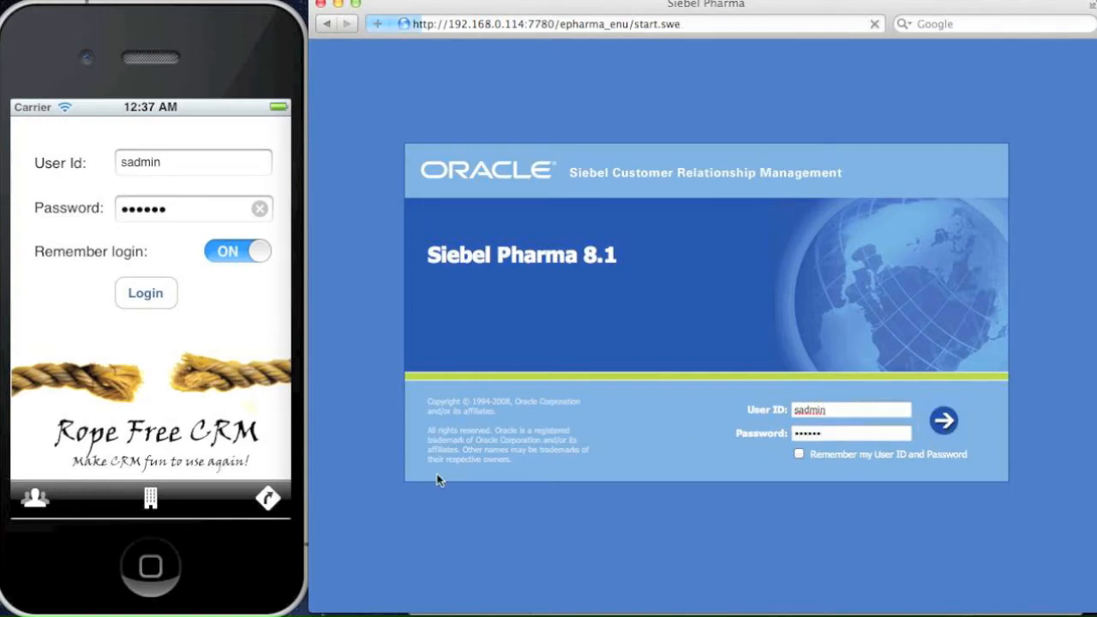
{"action": "mouse_move", "coordinate": [387, 431]}
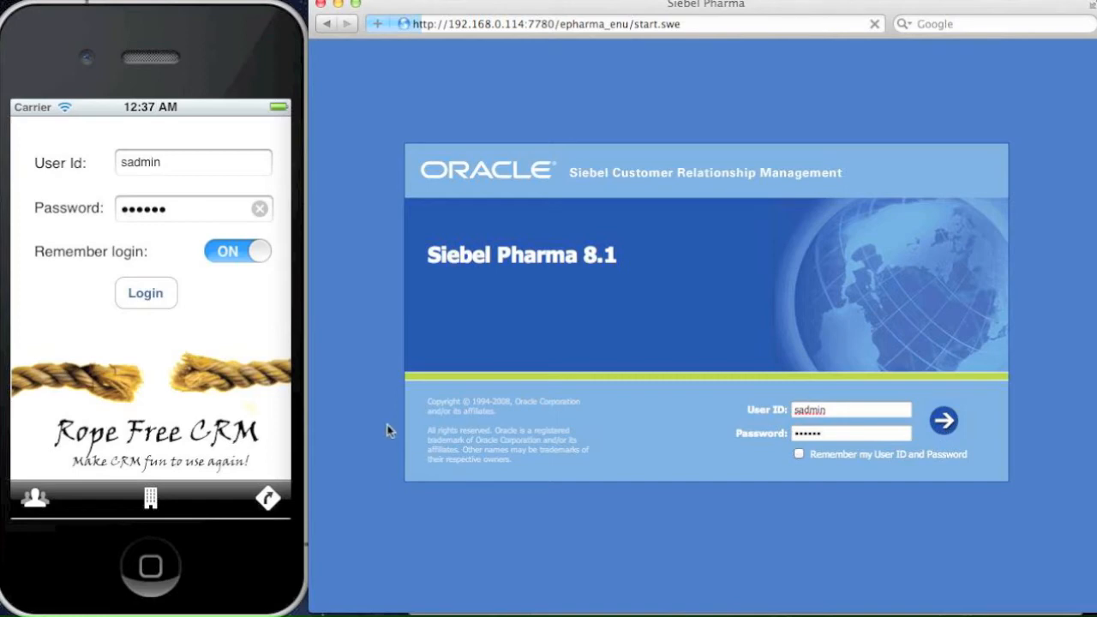
- Sign in to the Siebel Pharma web client with the sadmin credentials
{"action": "left_click", "coordinate": [943, 421]}
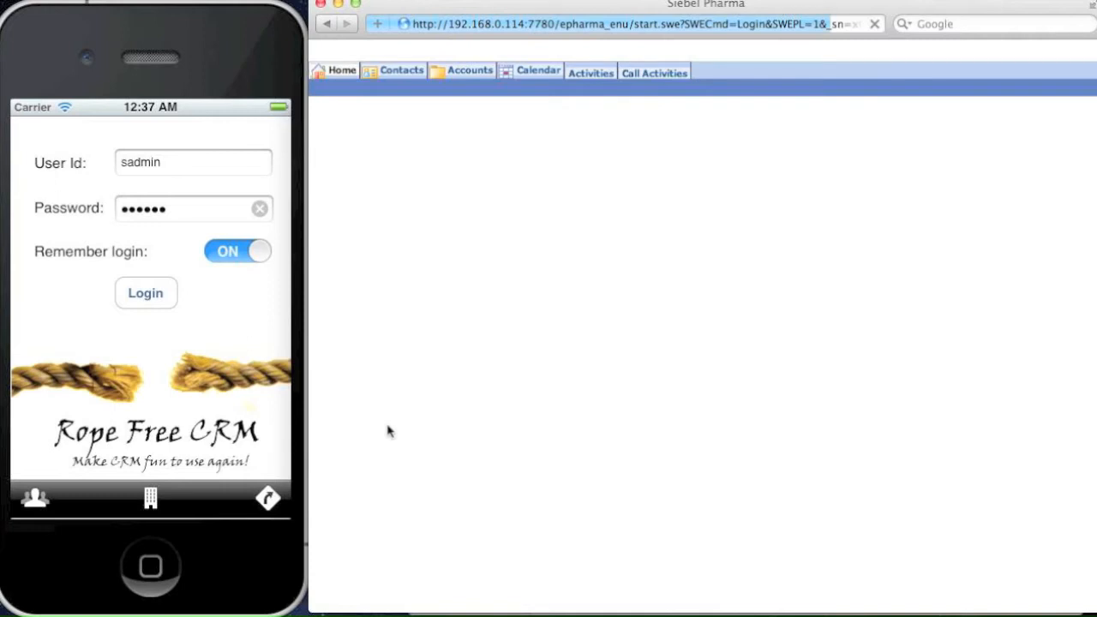
- Go to Siebel's Contacts area to reach the My Contacts list
{"action": "left_click", "coordinate": [145, 293]}
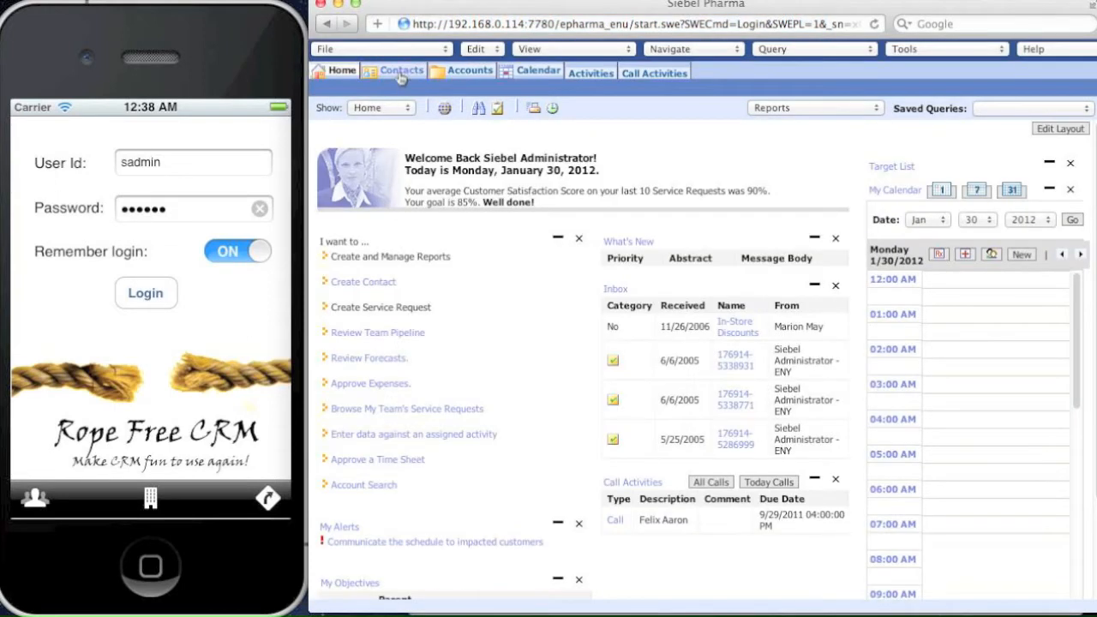
{"action": "mouse_move", "coordinate": [427, 102]}
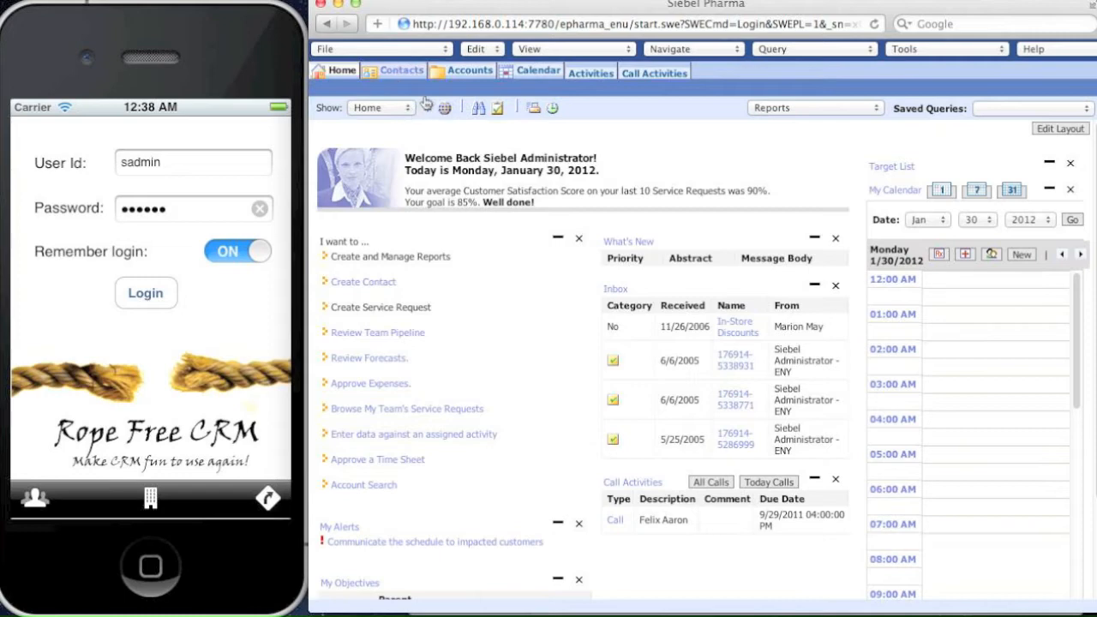
{"action": "mouse_move", "coordinate": [577, 134]}
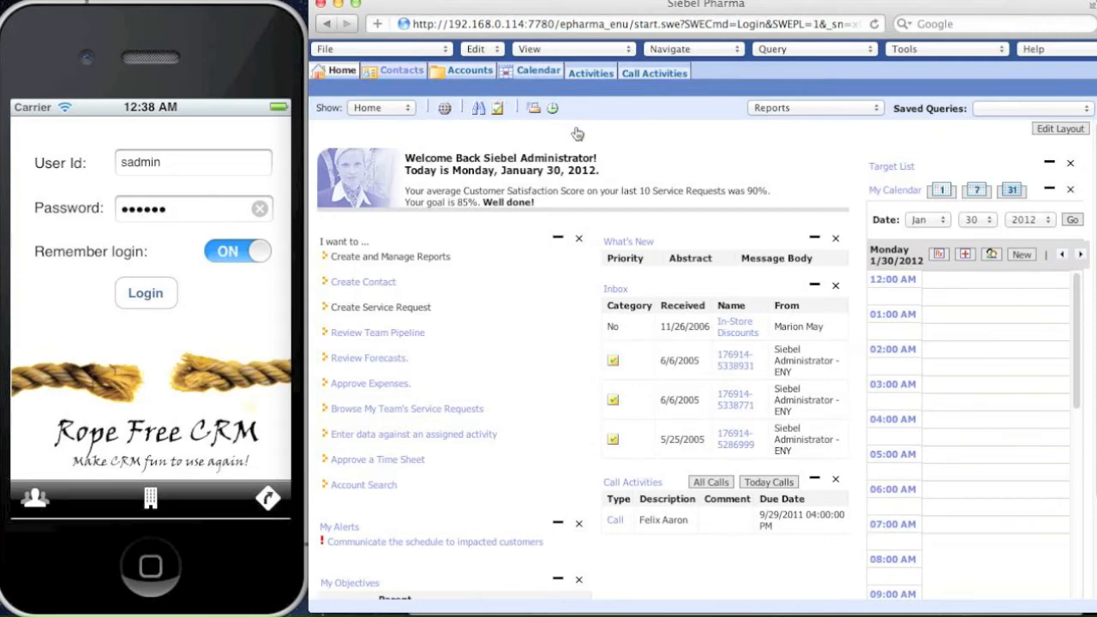
{"action": "left_click", "coordinate": [401, 70]}
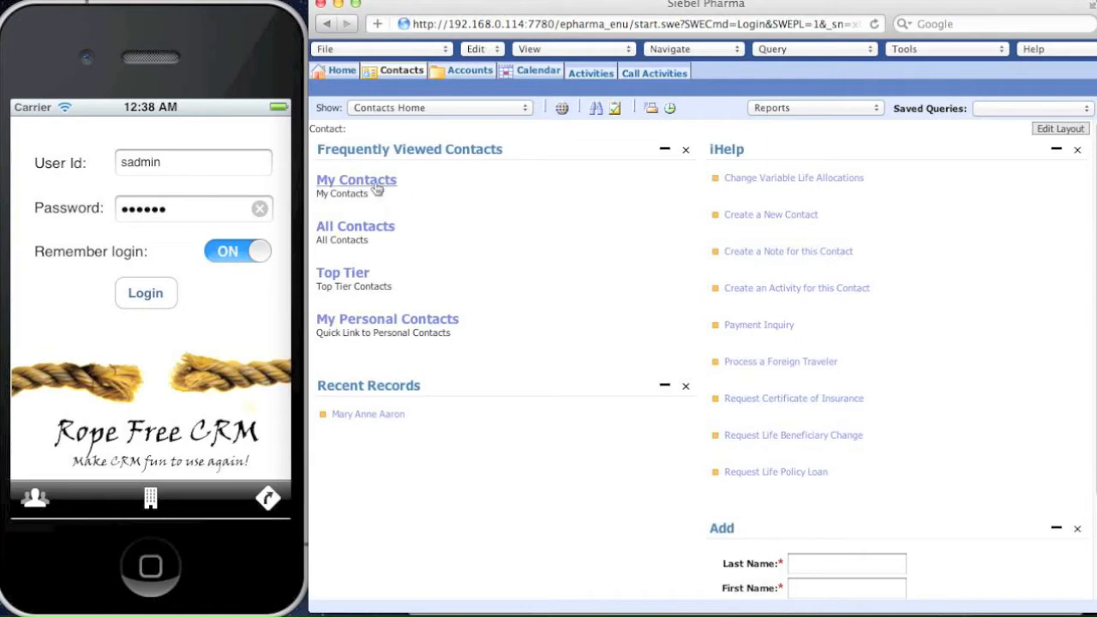
{"action": "mouse_move", "coordinate": [457, 208]}
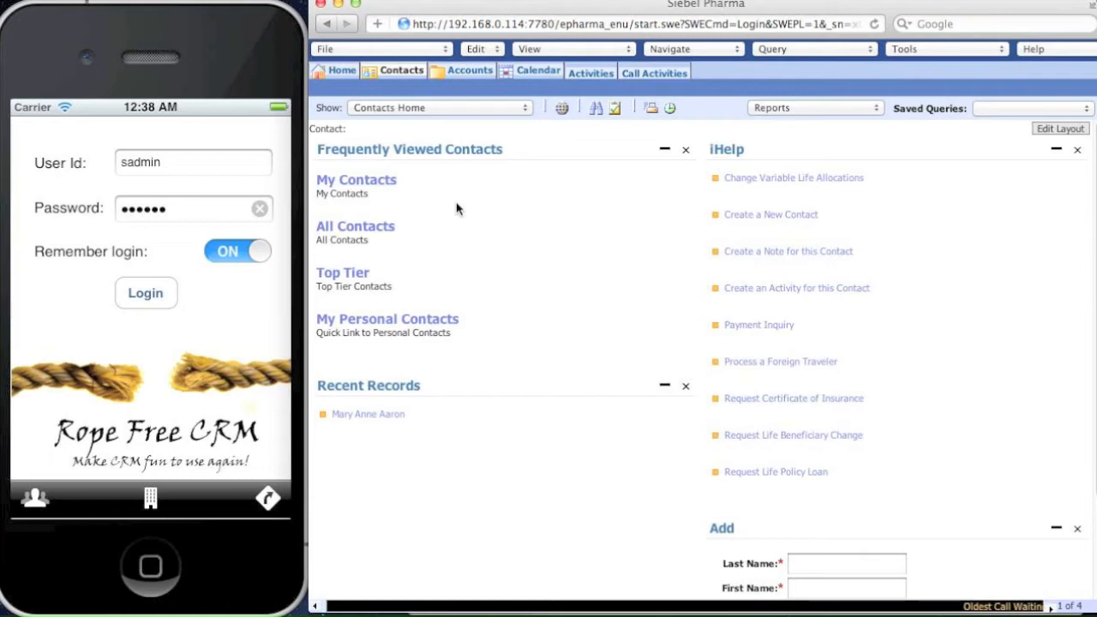
{"action": "mouse_move", "coordinate": [493, 261]}
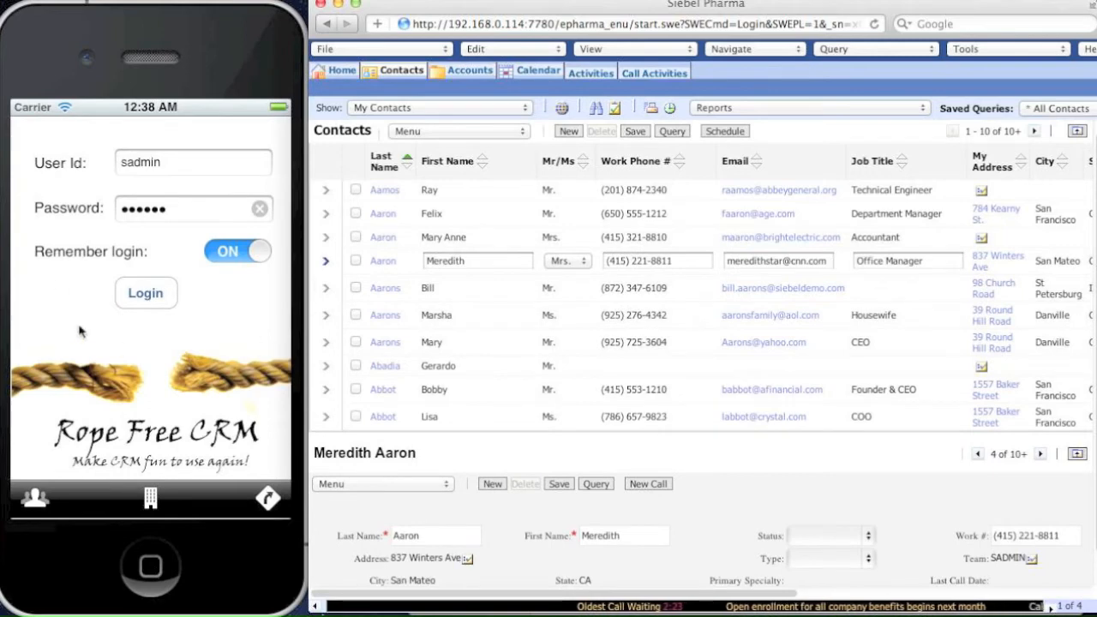
{"action": "left_click", "coordinate": [144, 292]}
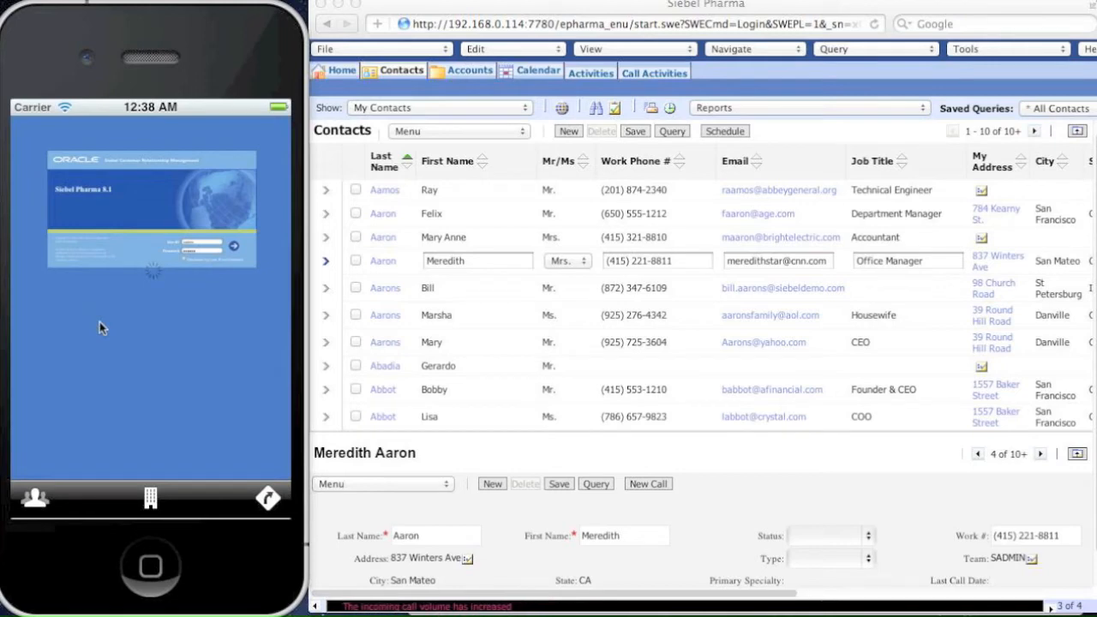
{"action": "left_click", "coordinate": [36, 497]}
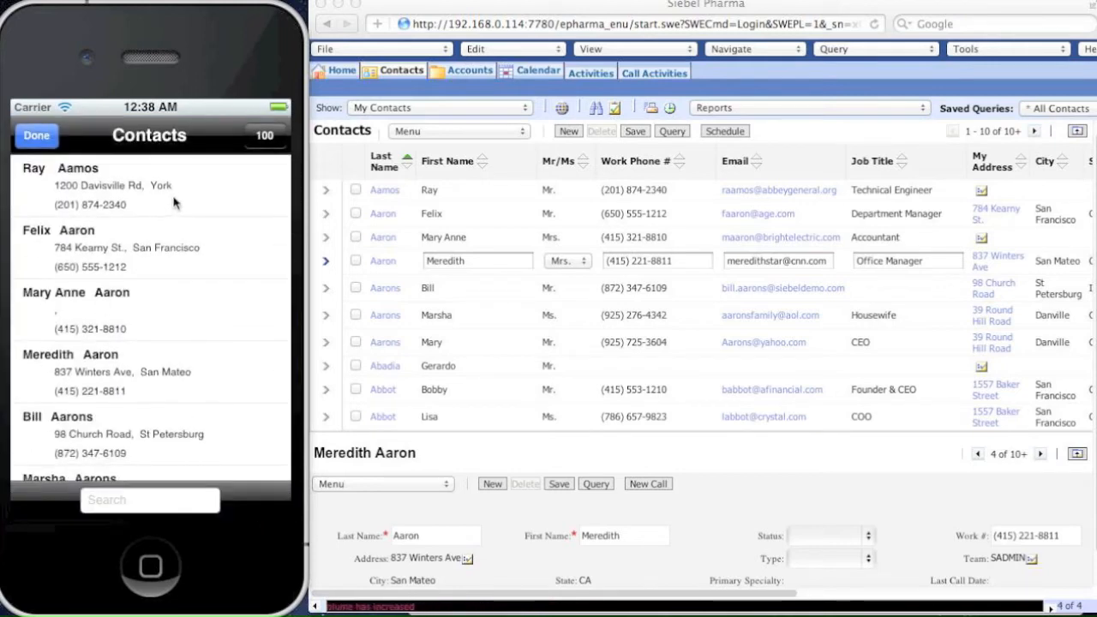
{"action": "scroll", "scroll_direction": "down", "scroll_amount": 3}
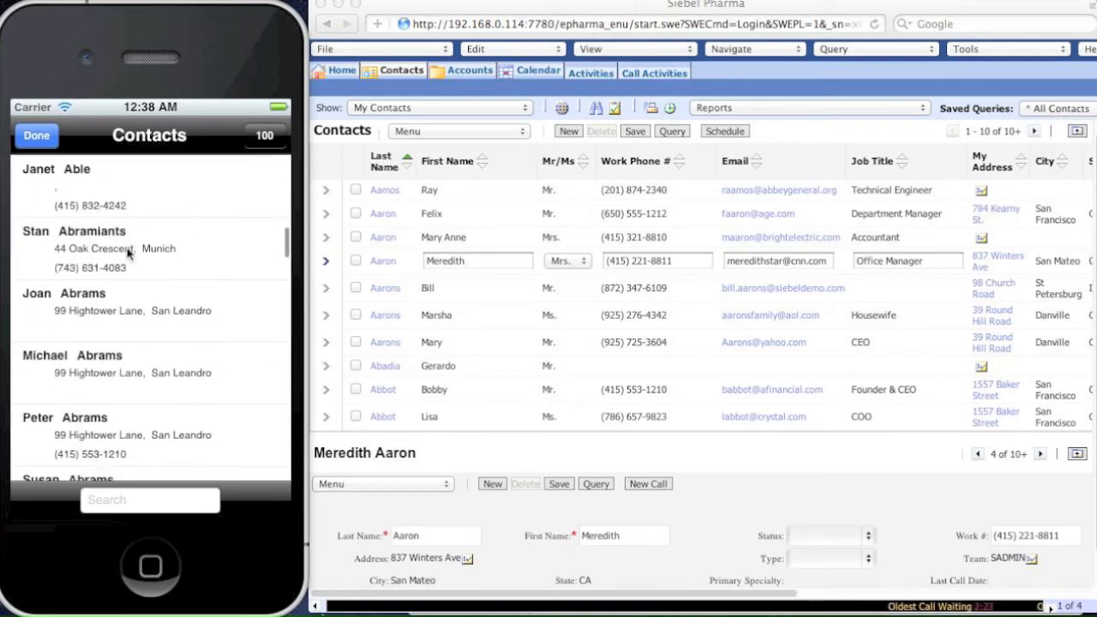
{"action": "left_click", "coordinate": [90, 240]}
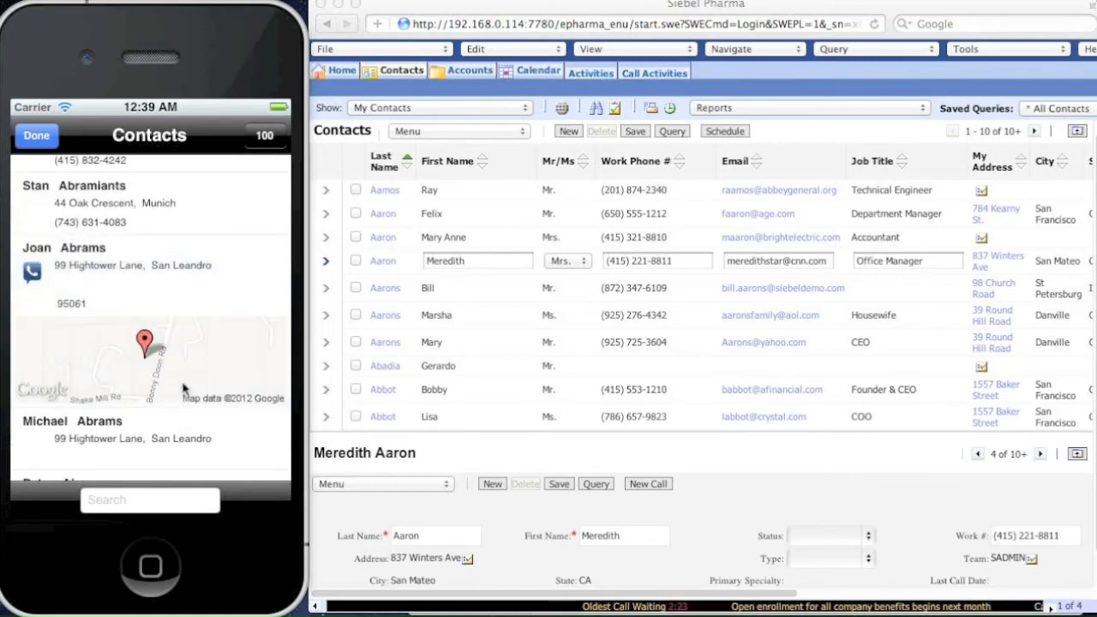
{"action": "scroll", "scroll_direction": "down", "scroll_amount": 3}
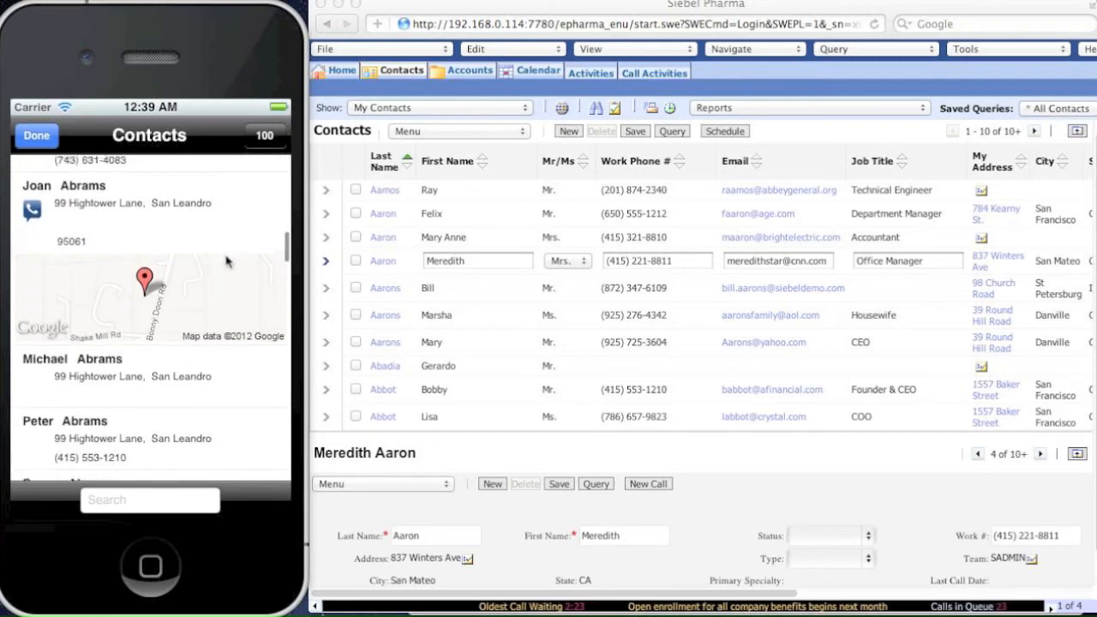
{"action": "scroll", "scroll_direction": "down", "scroll_amount": 3}
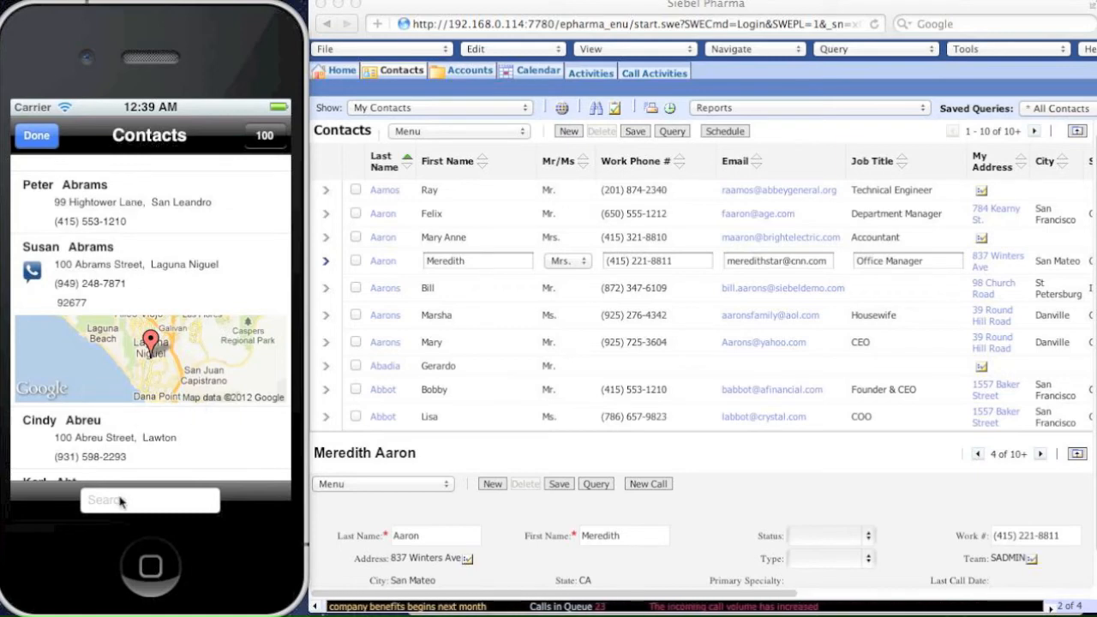
{"action": "left_click", "coordinate": [150, 500]}
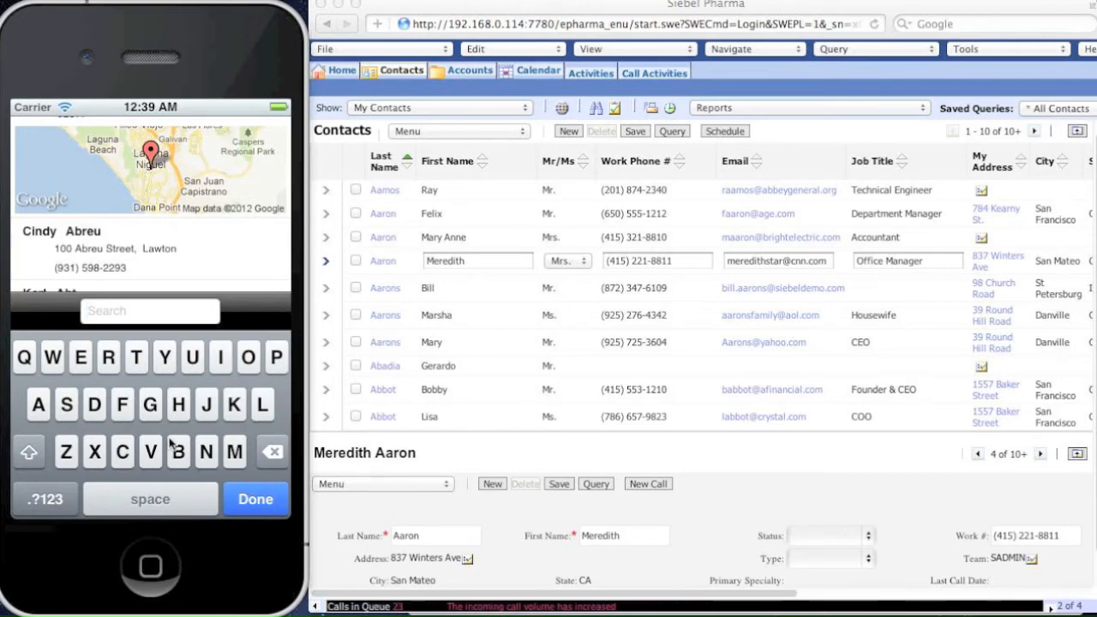
- Filter contacts by 'abra' to show the 5 Abramiants and Abrams matches, then close the list
{"action": "type", "text": "abr"}
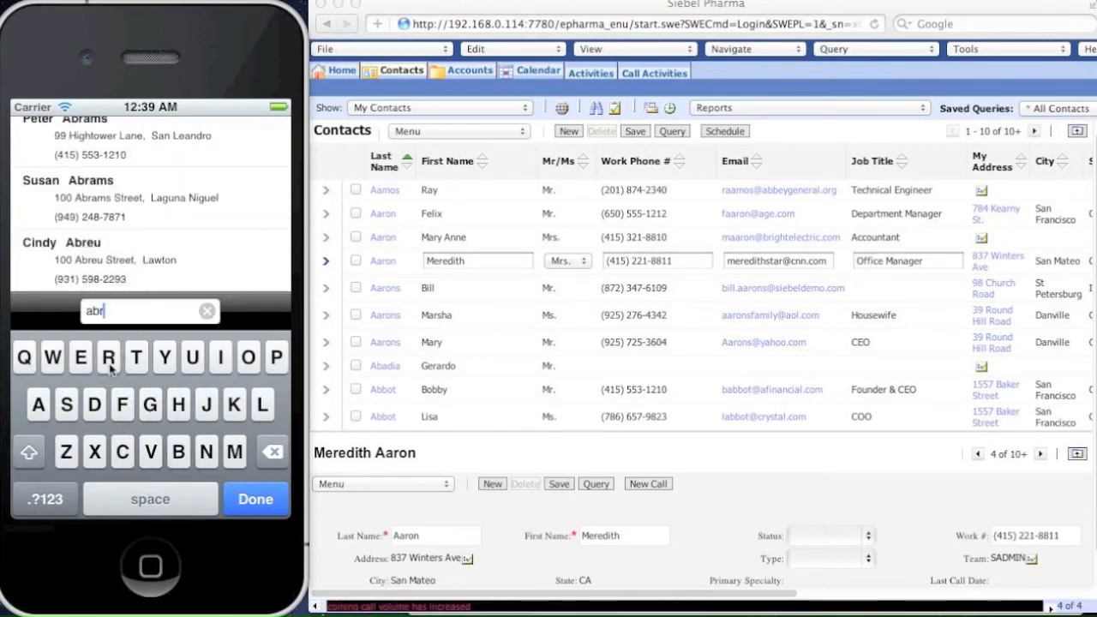
{"action": "type", "text": "a"}
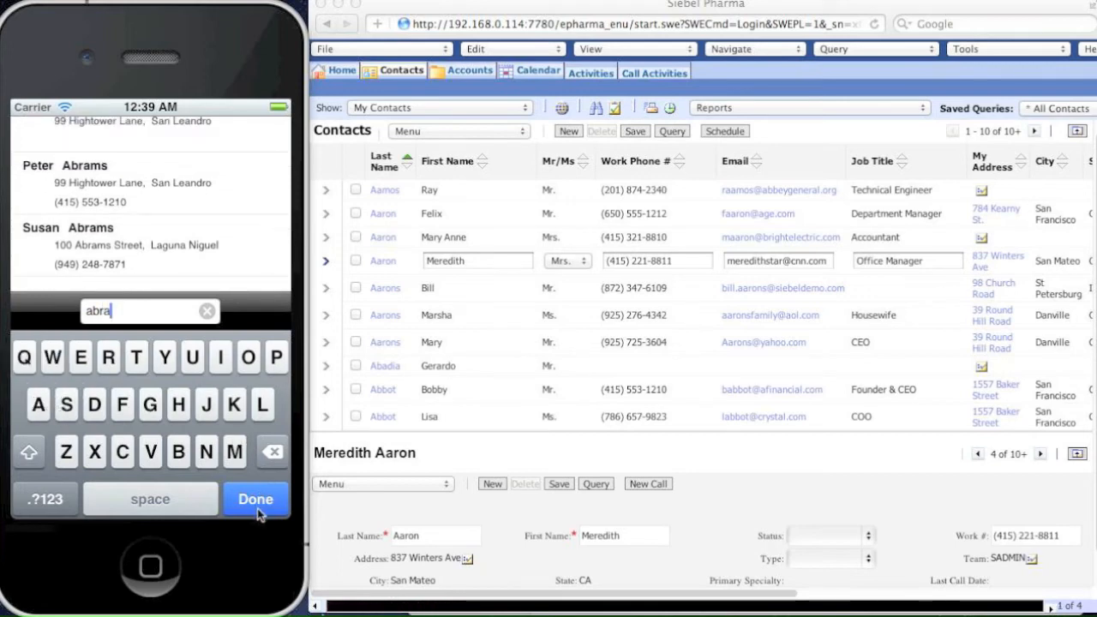
{"action": "left_click", "coordinate": [255, 499]}
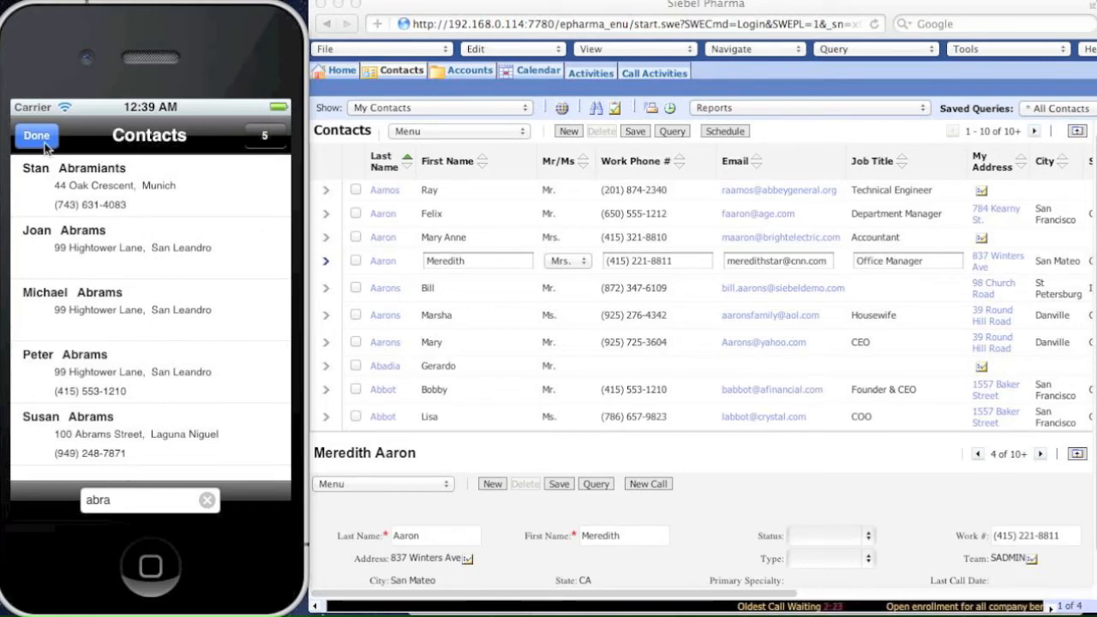
{"action": "left_click", "coordinate": [37, 135]}
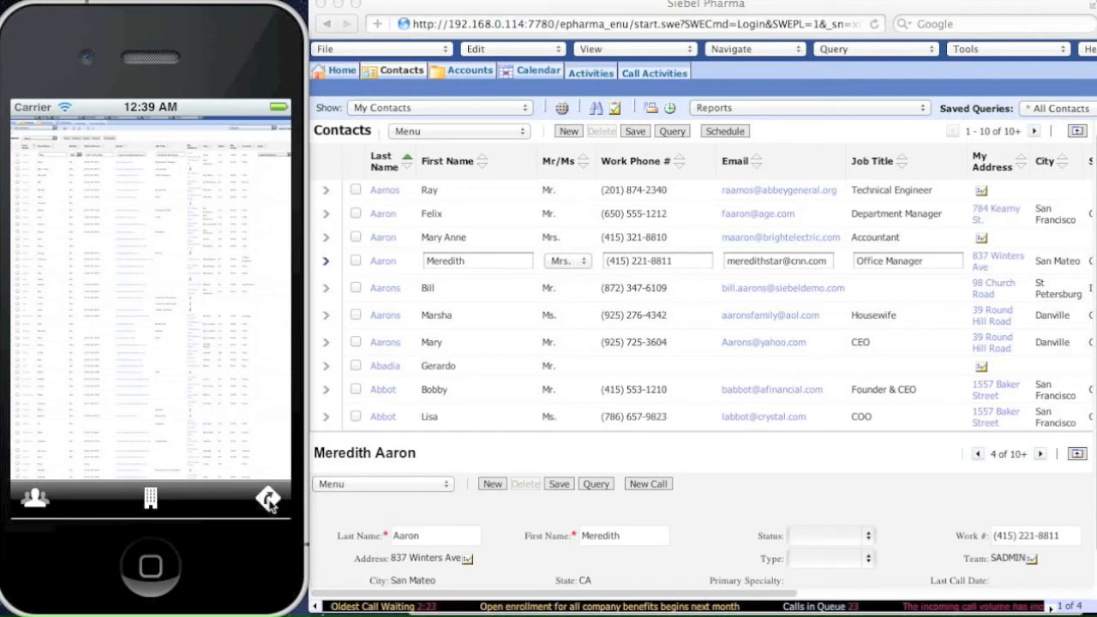
- Exit Rope Free CRM using the rightmost bottom toolbar icon
{"action": "left_click", "coordinate": [268, 498]}
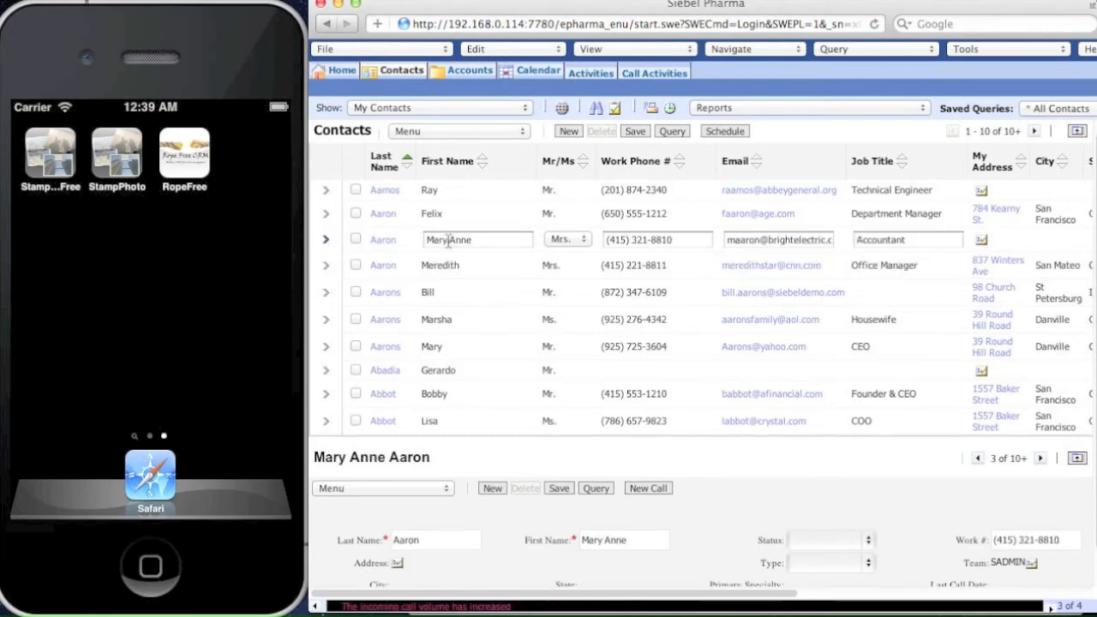
{"action": "double_click", "coordinate": [447, 239]}
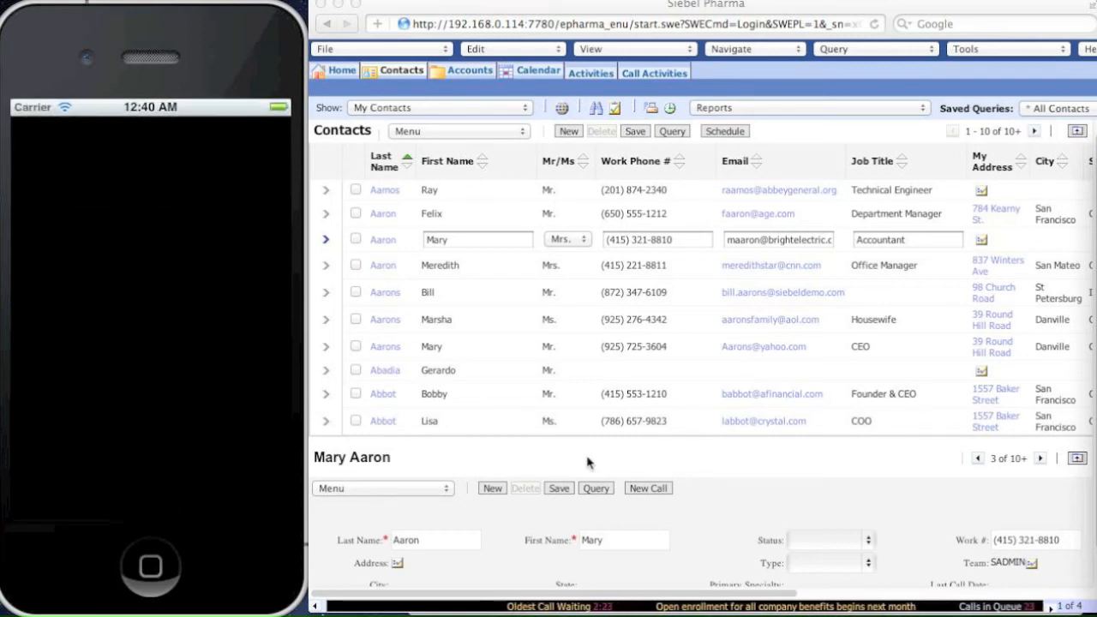
{"action": "mouse_move", "coordinate": [230, 450]}
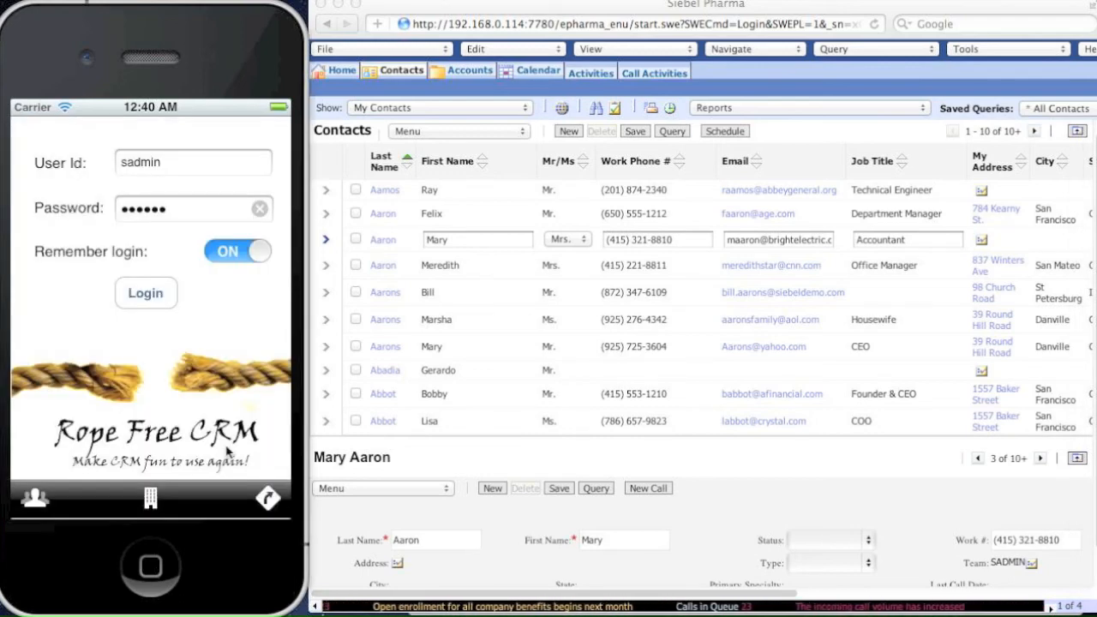
{"action": "left_click", "coordinate": [145, 292]}
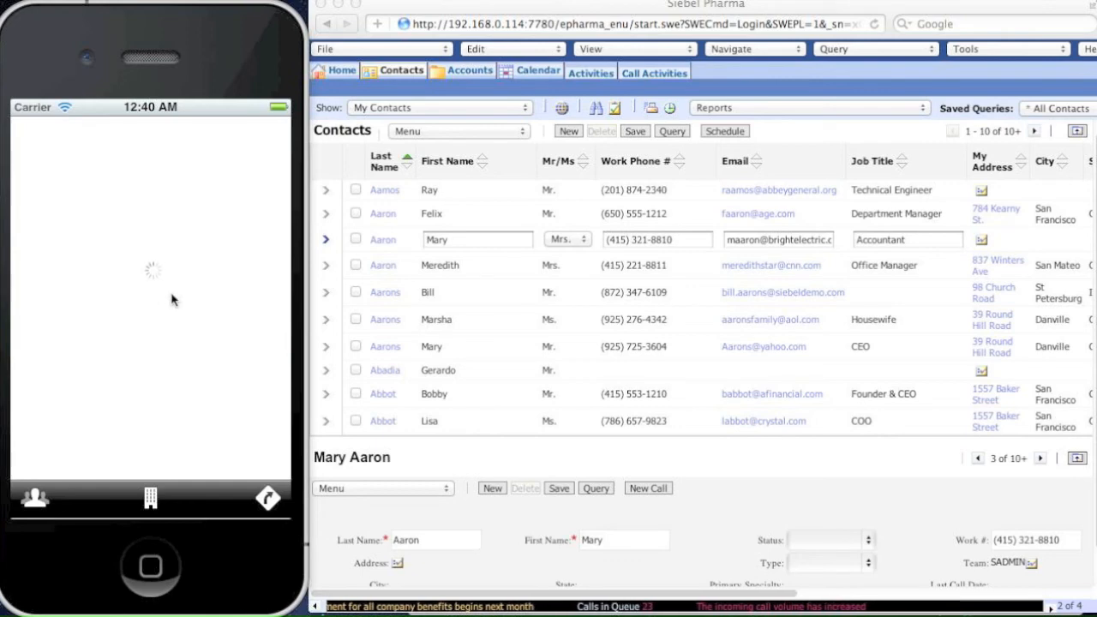
{"action": "mouse_move", "coordinate": [120, 322]}
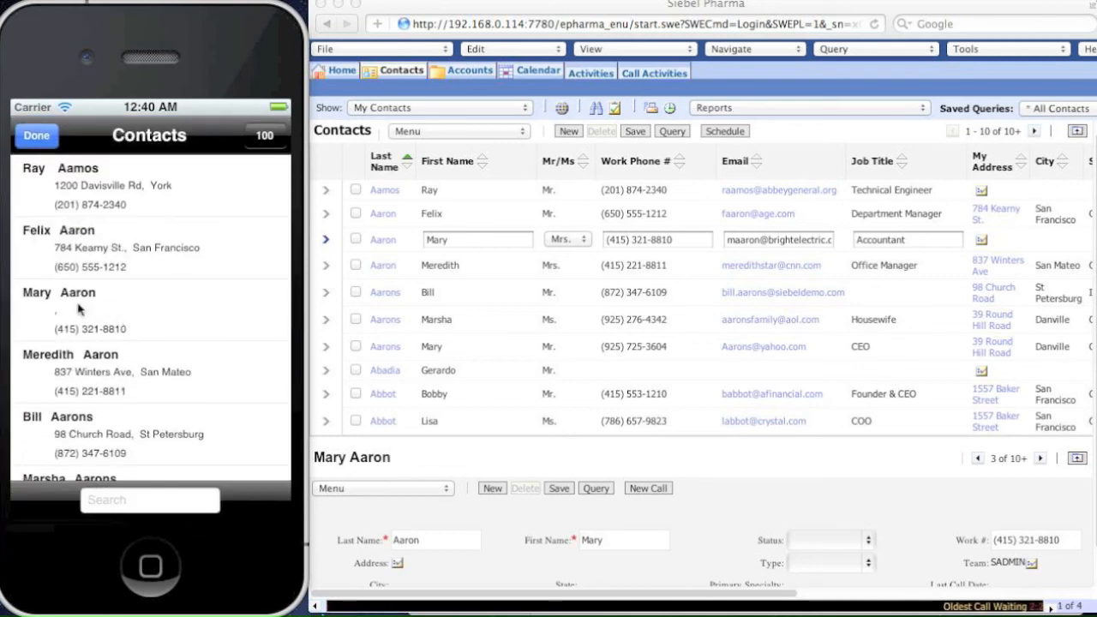
{"action": "left_click", "coordinate": [77, 293]}
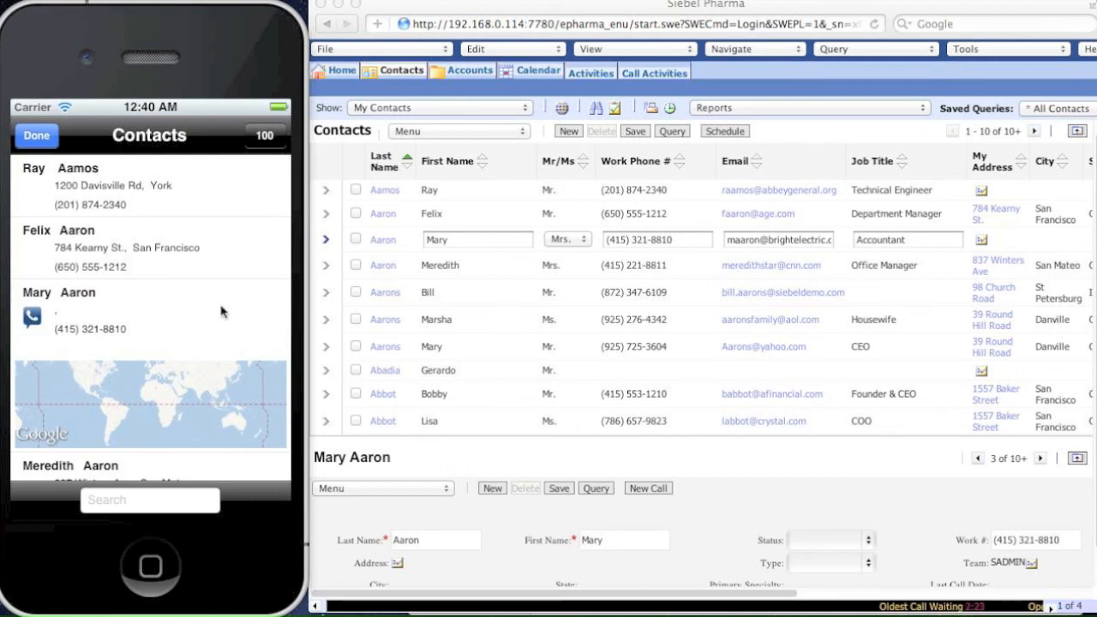